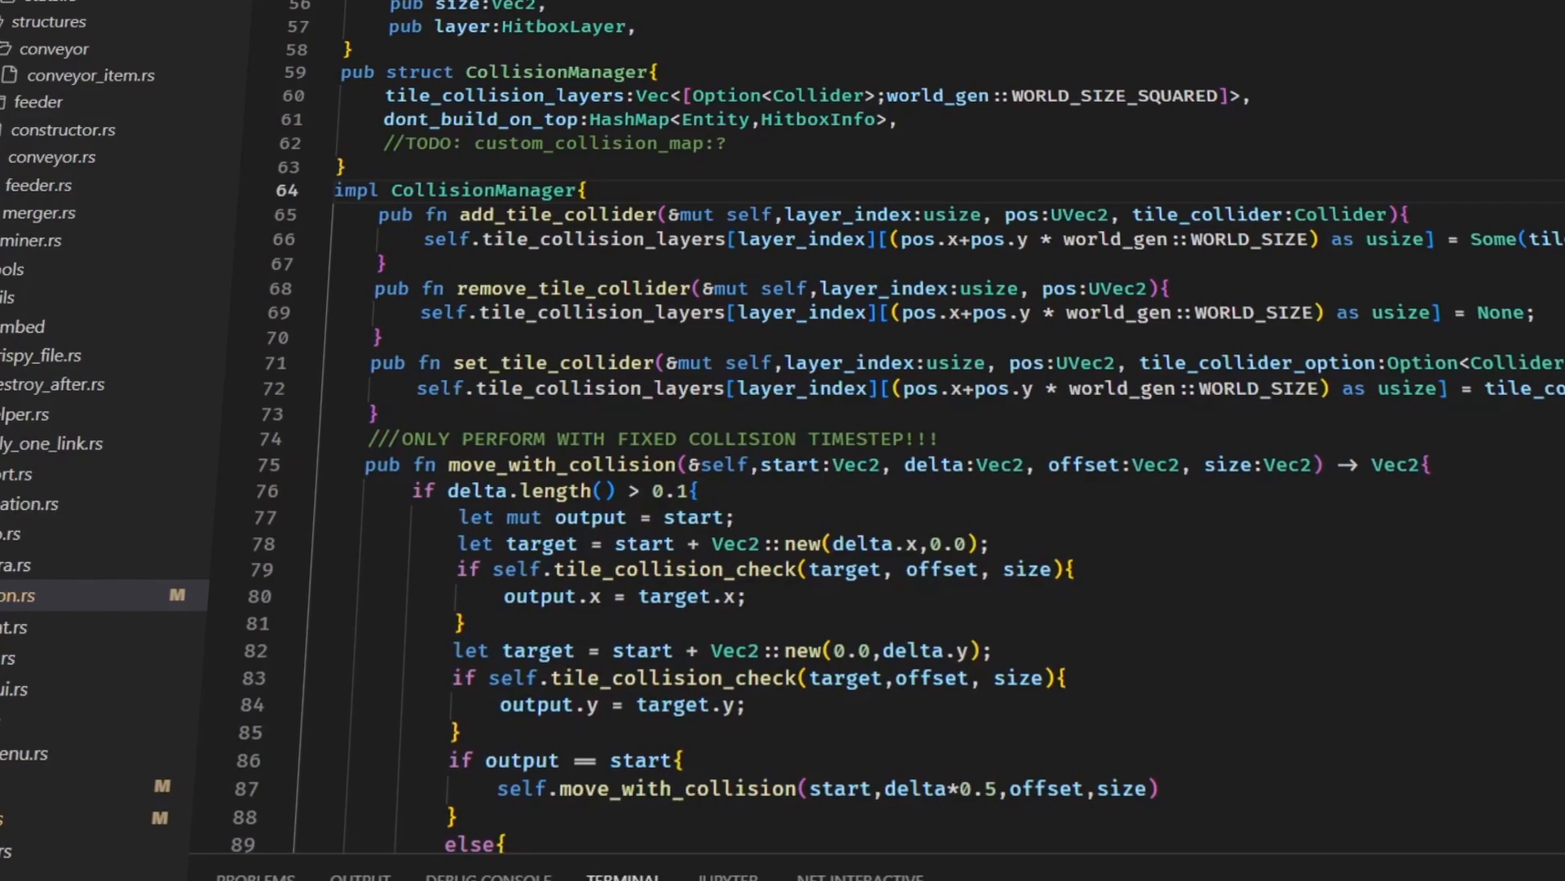
# Step: Start a new 'pub fn what' function on a blank line inside the CollisionManager impl
pyautogui.press('Enter')
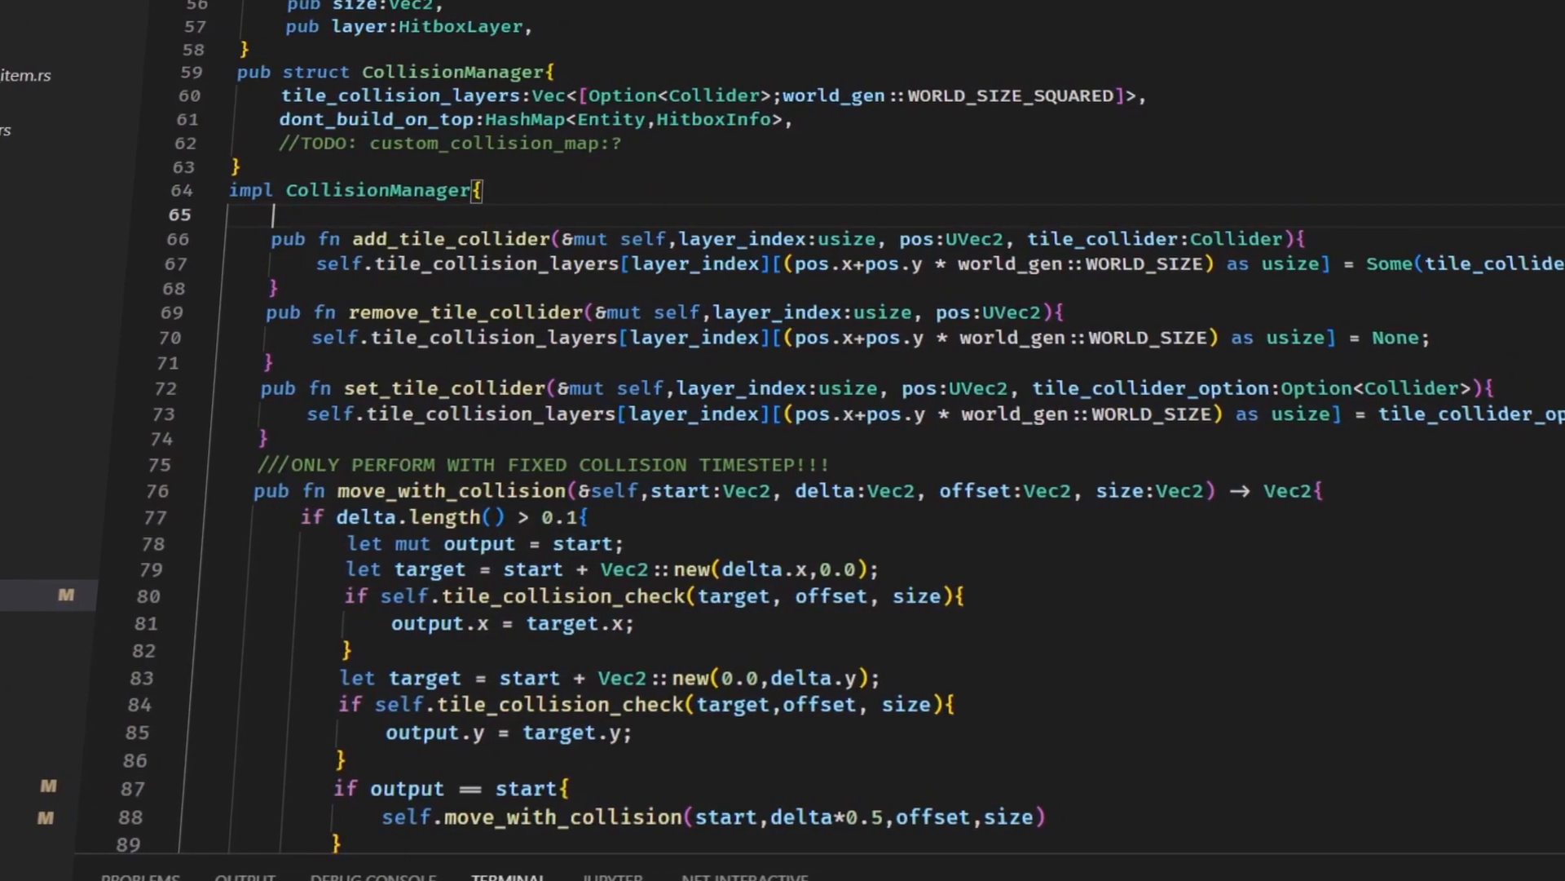
pyautogui.write('pub fn what')
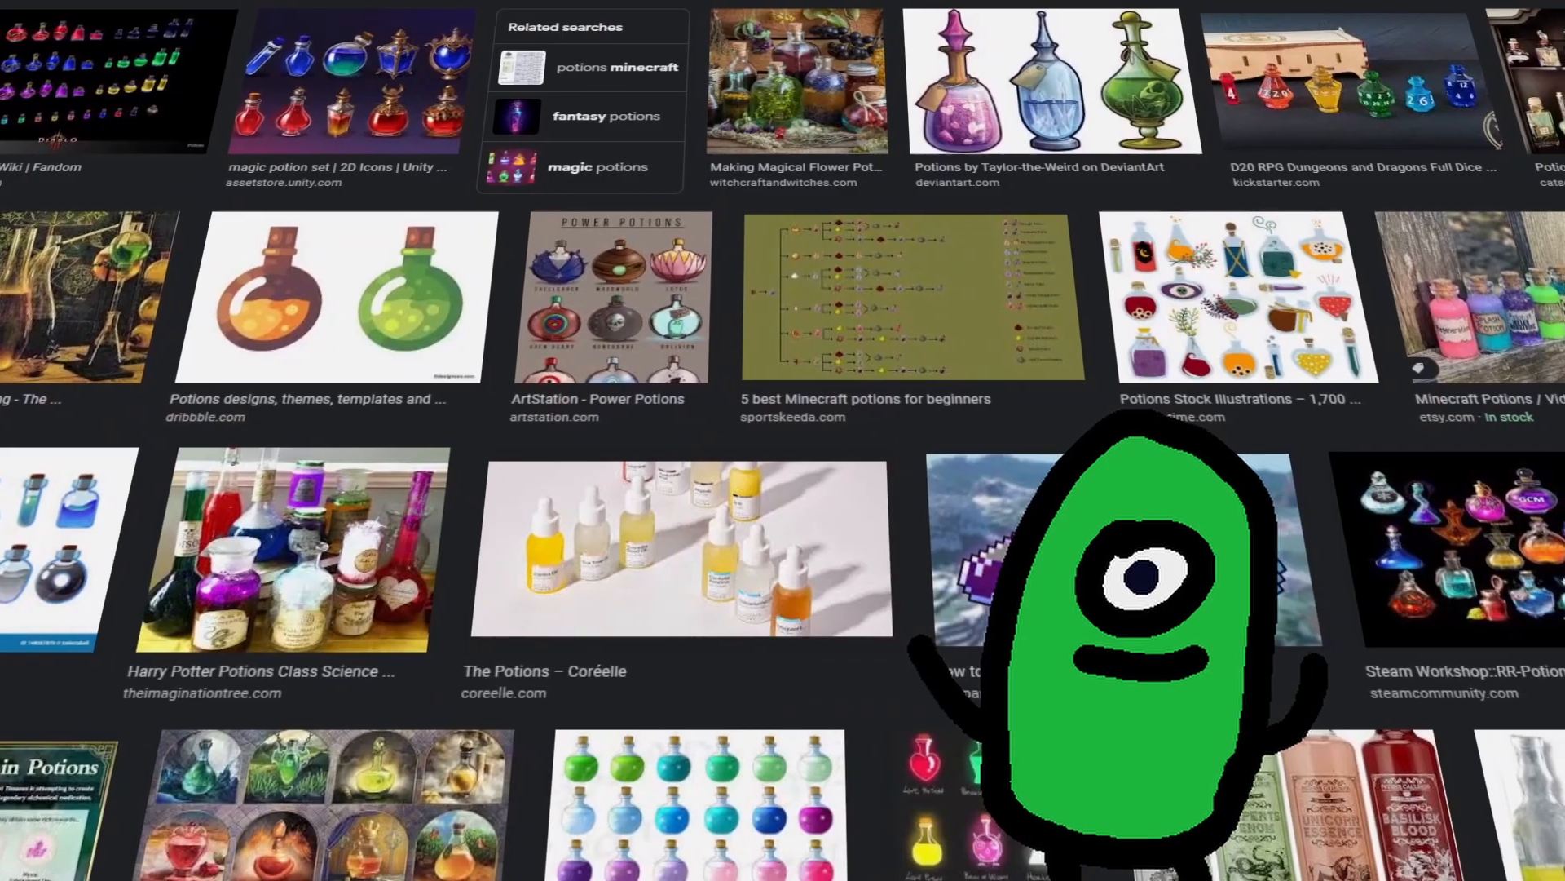
pyautogui.scroll(-3)
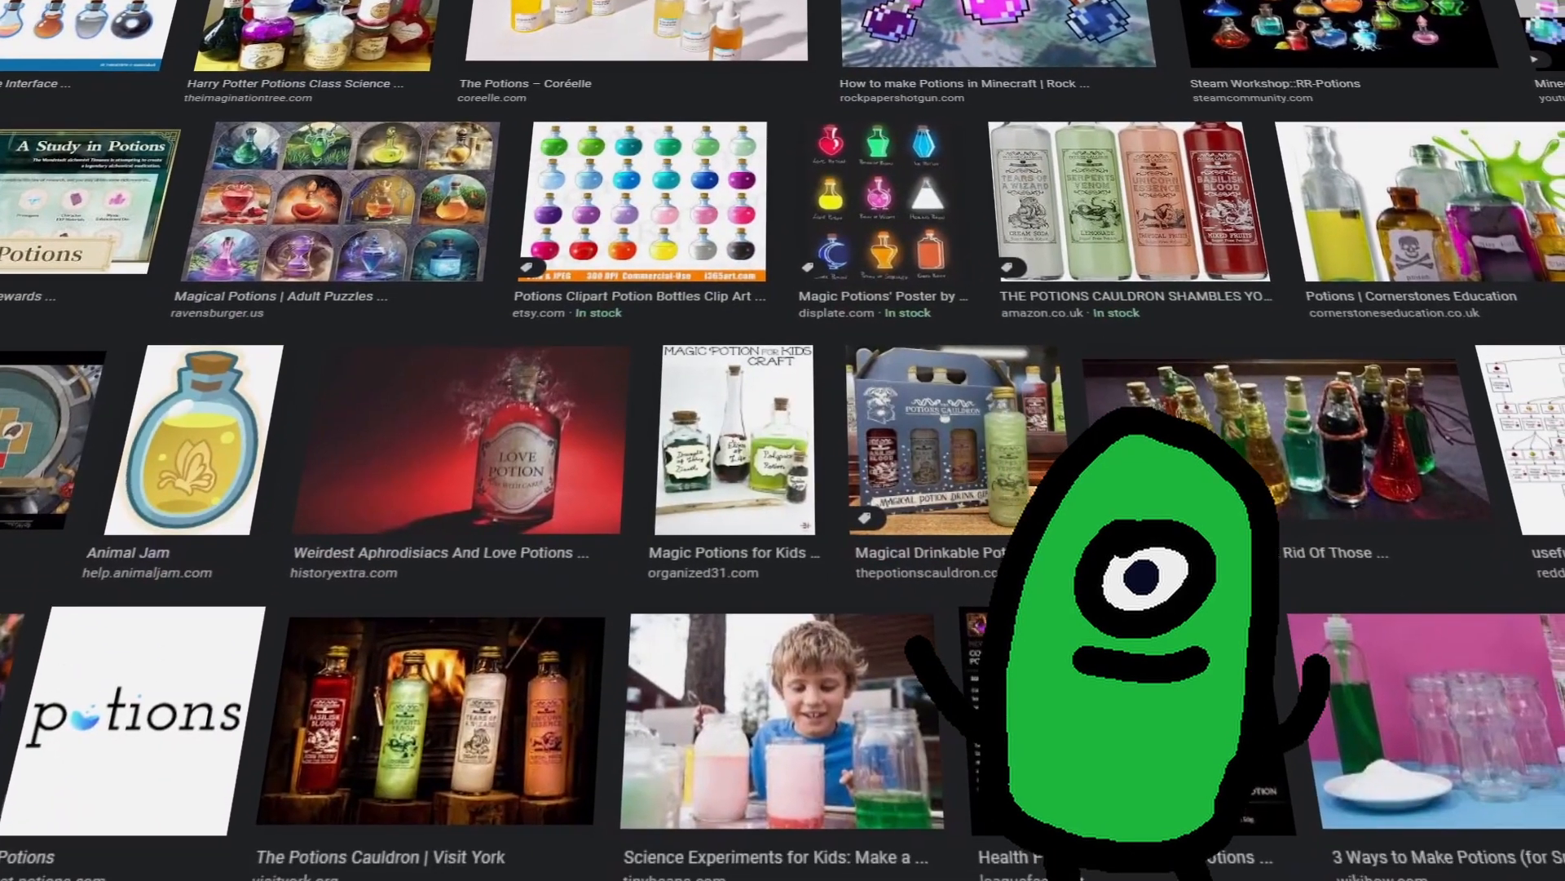
pyautogui.scroll(-3)
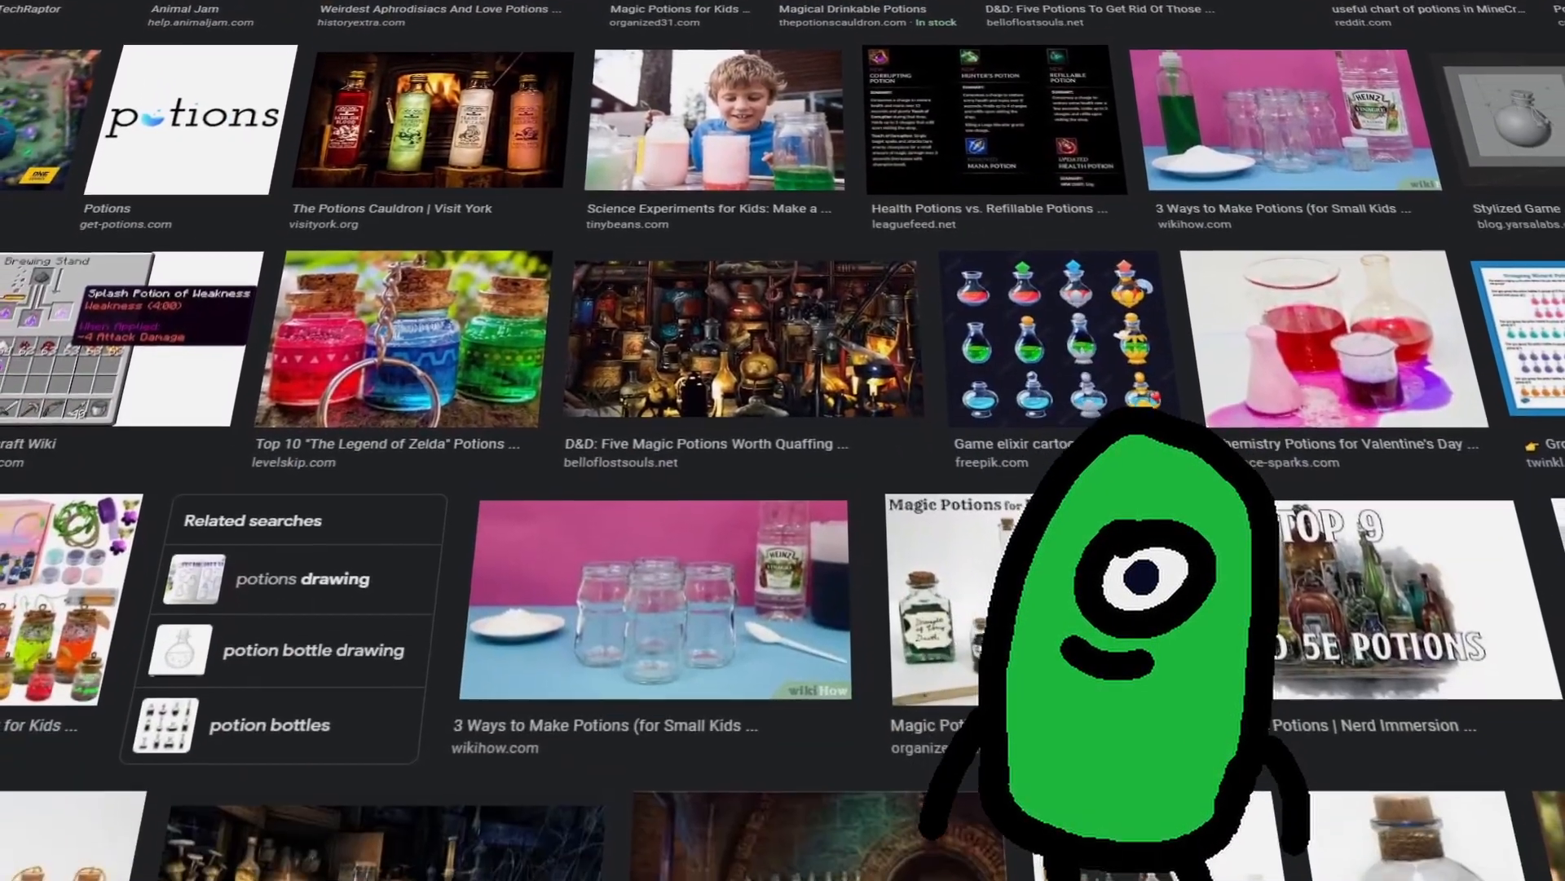
pyautogui.scroll(-3)
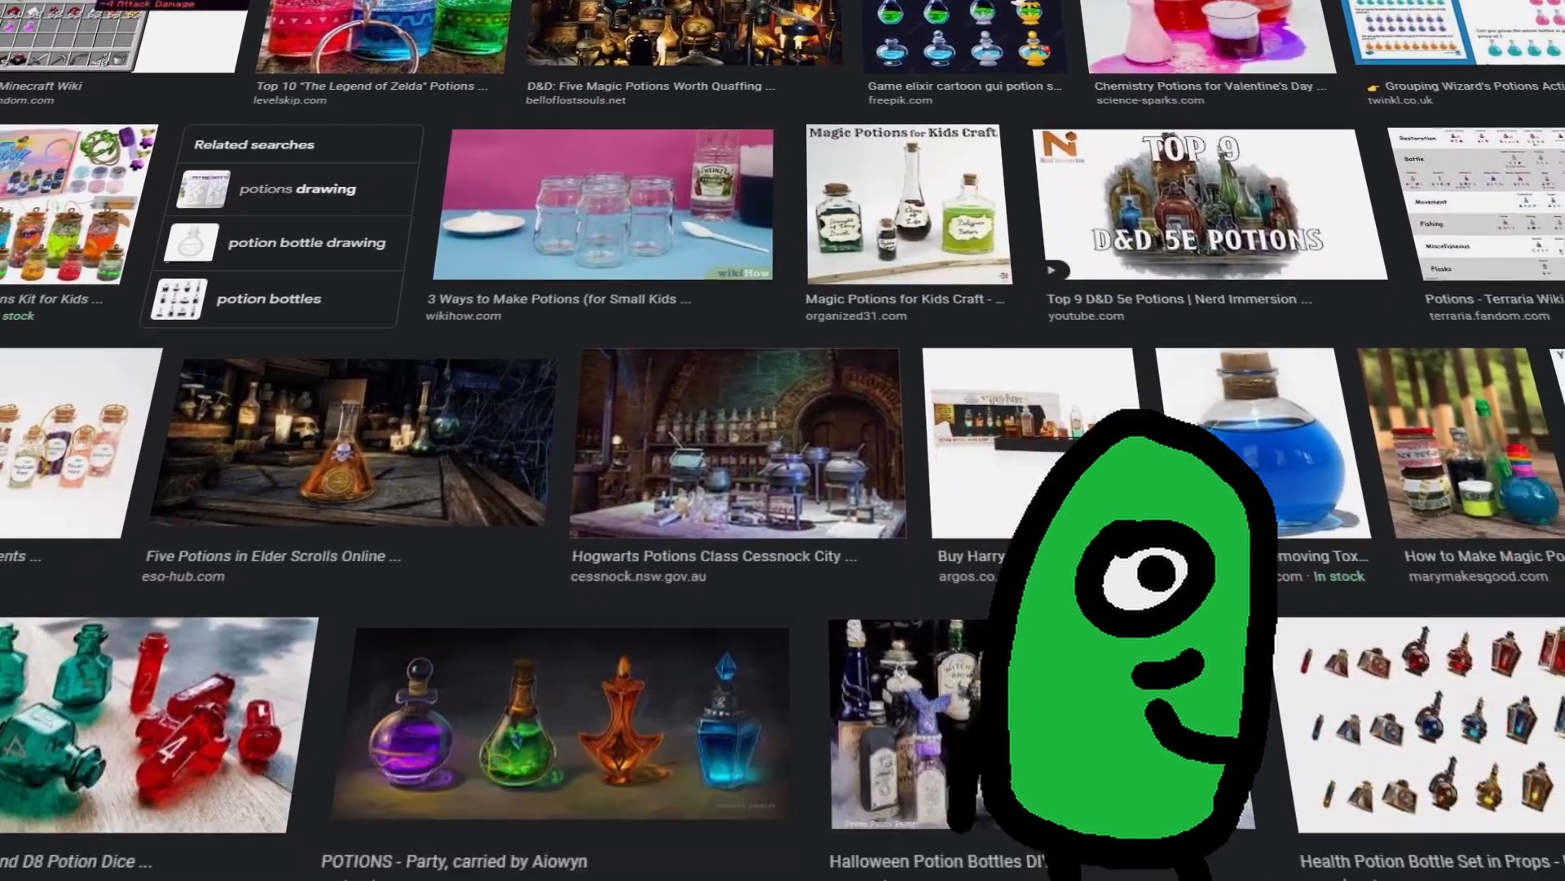
pyautogui.scroll(-3)
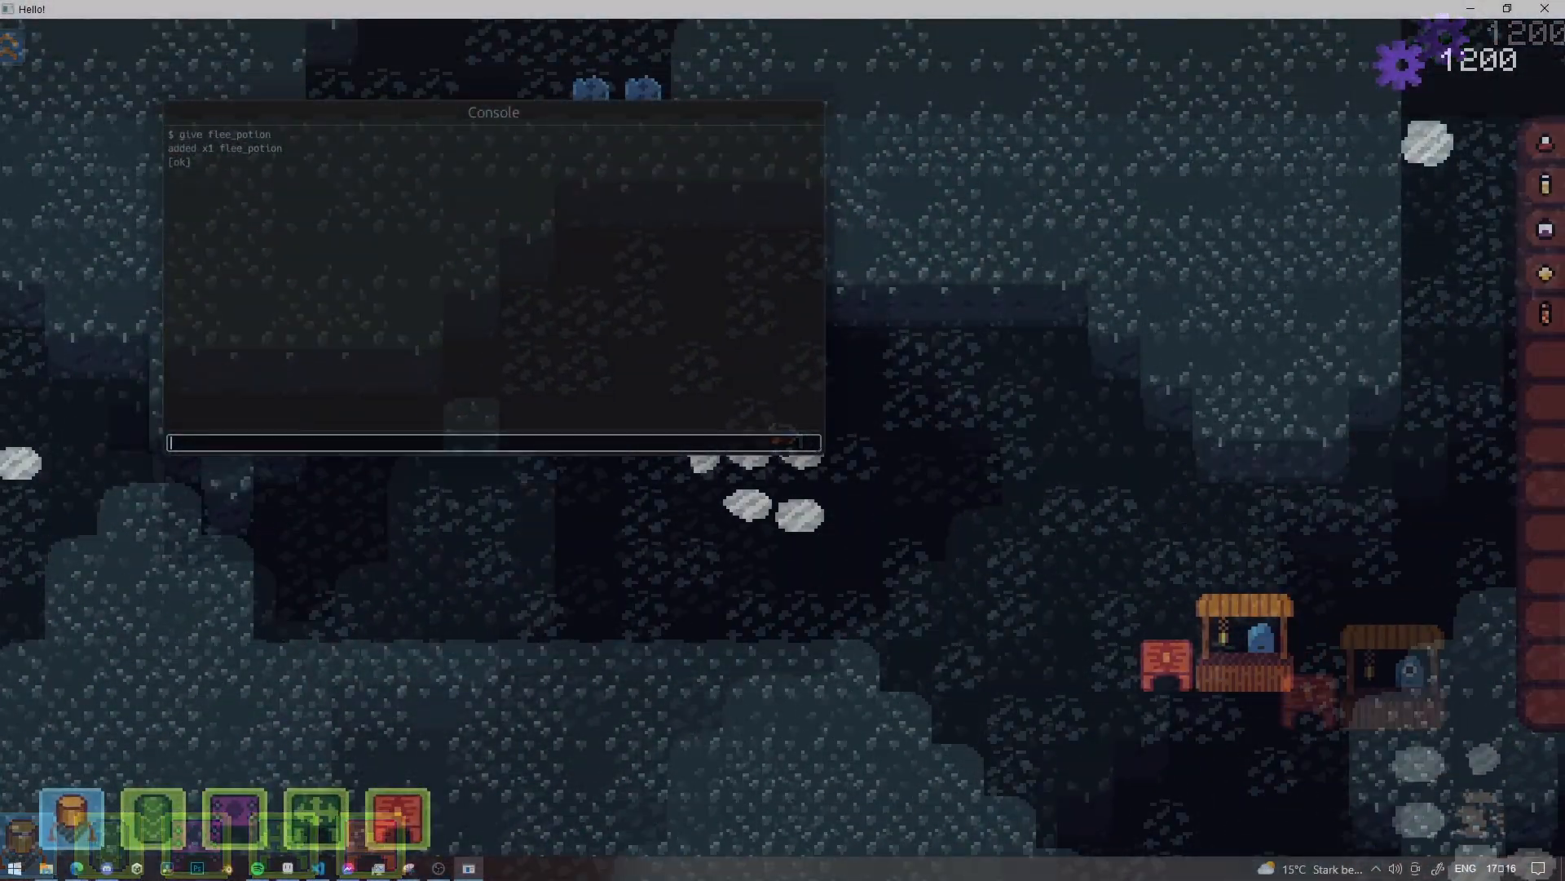
# Step: Give the player a flee potion through the in-game console command 'give flee_potion'
pyautogui.write('give fl')
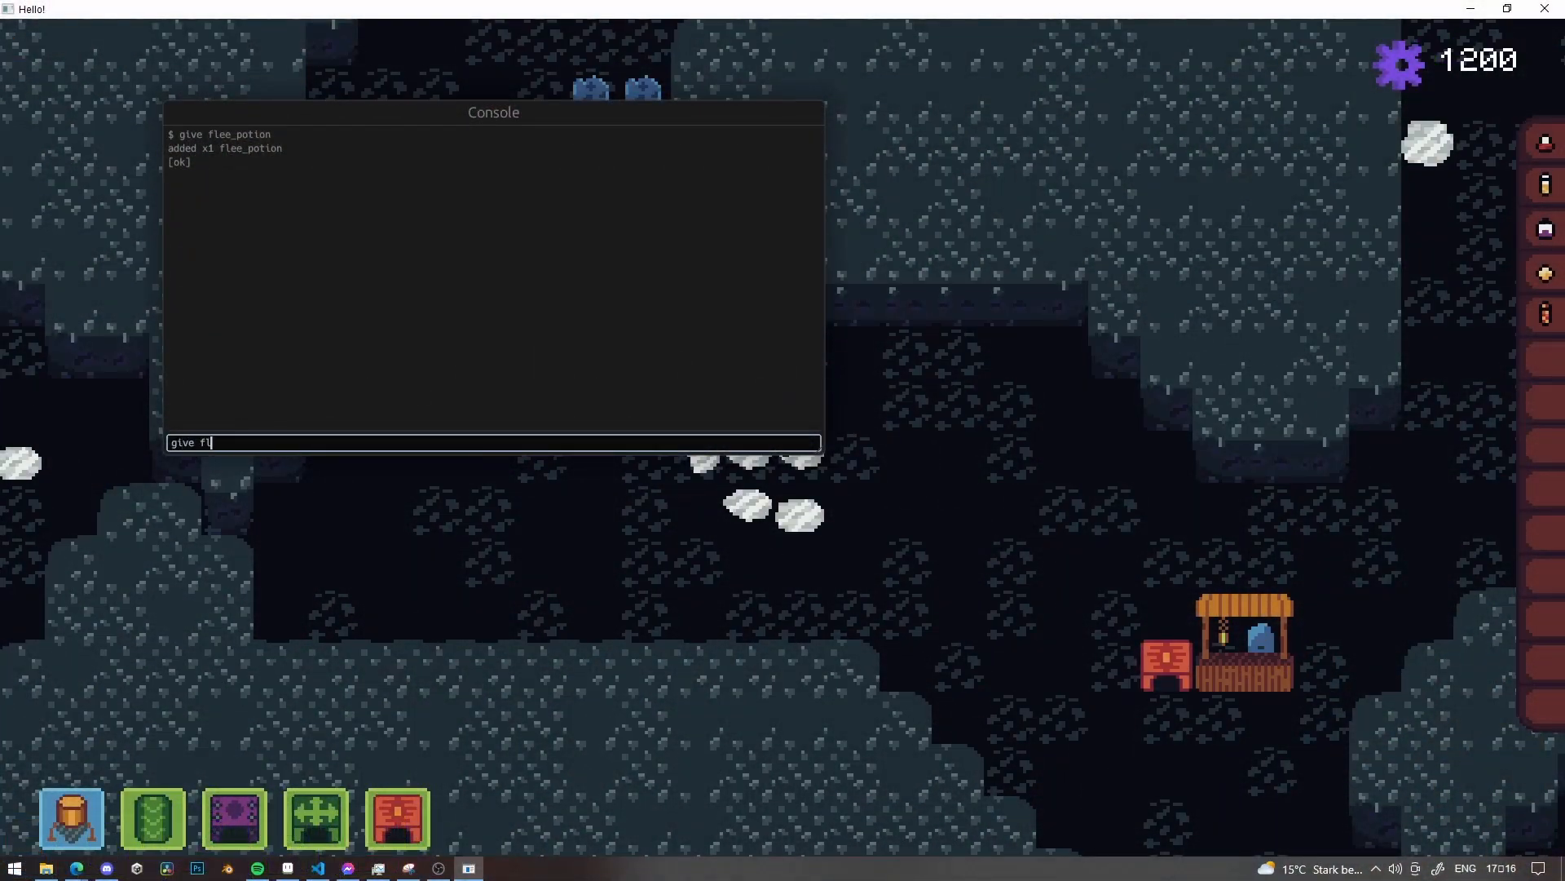
pyautogui.press('Escape')
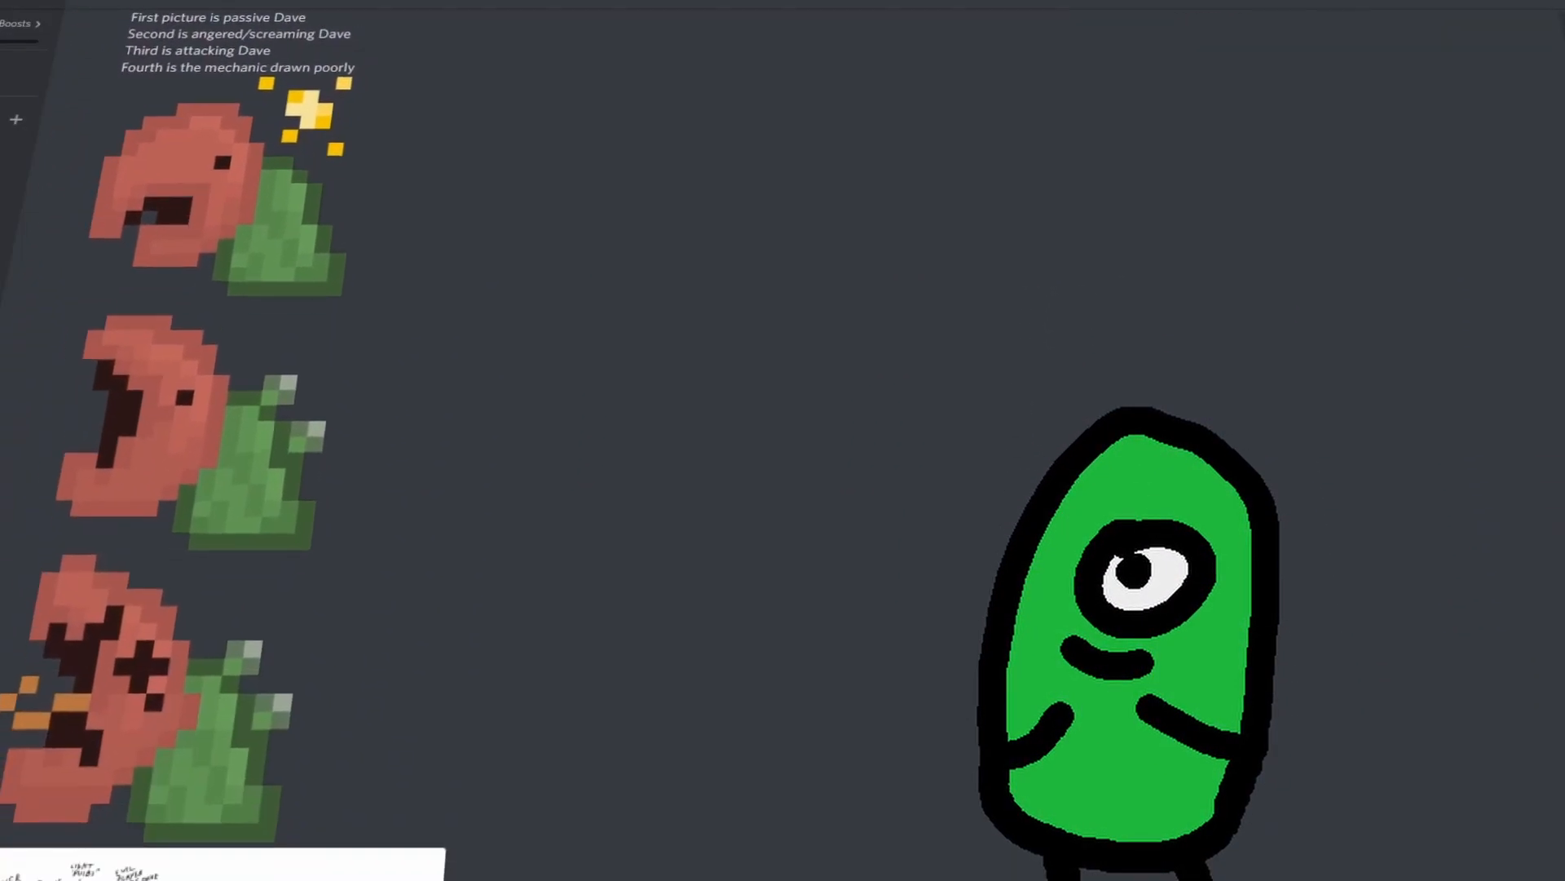
# Step: Browse the Discord fan-art submissions such as the demon fireball, then return to the running cave game
pyautogui.scroll(-3)
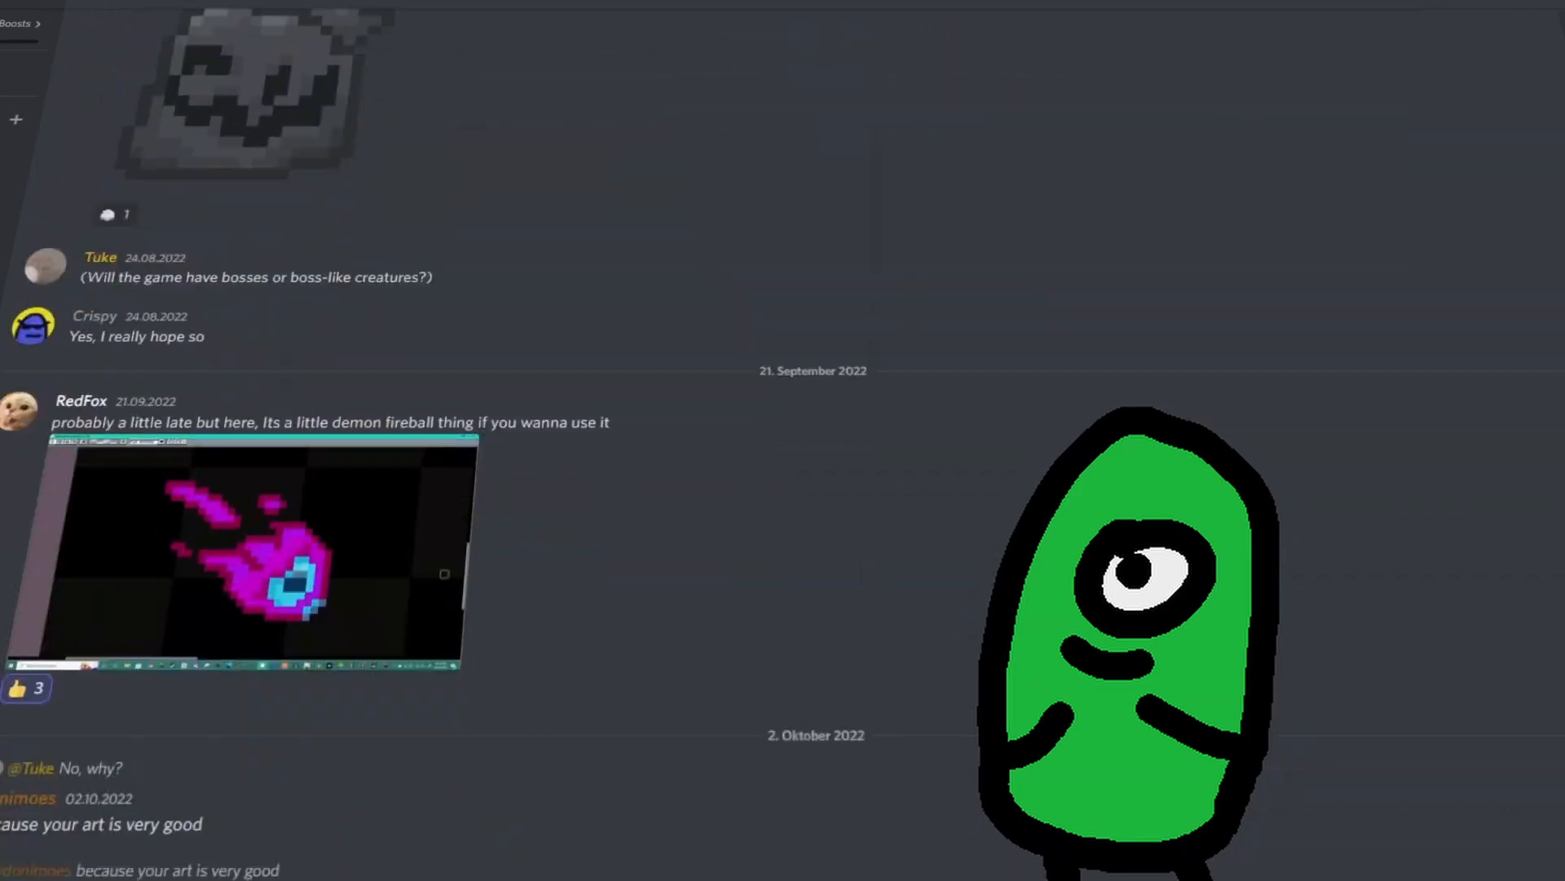
pyautogui.scroll(3)
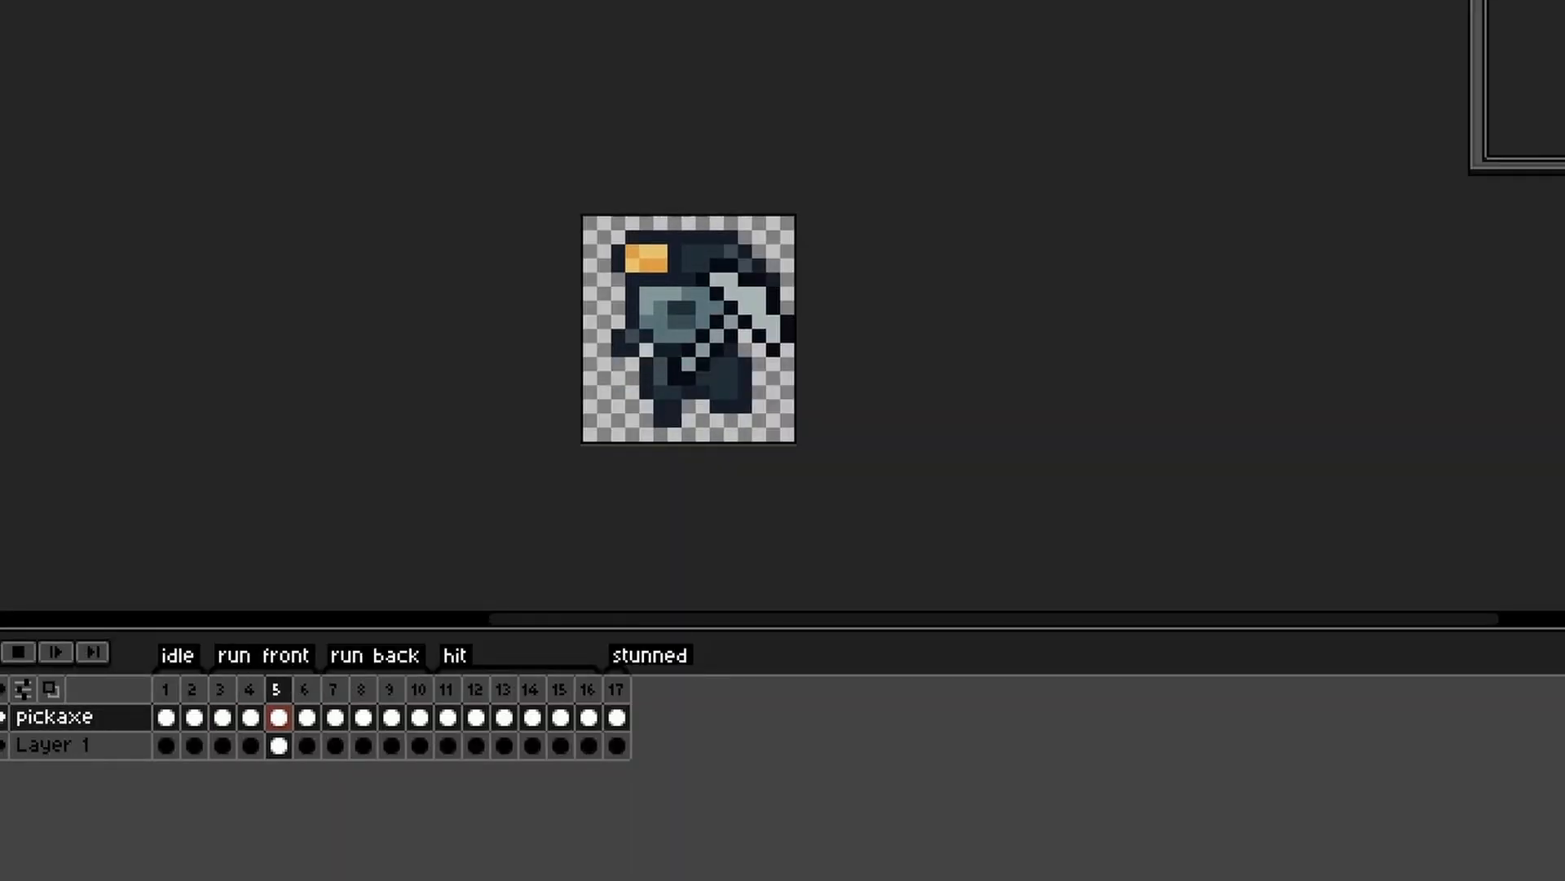
pyautogui.click(221, 688)
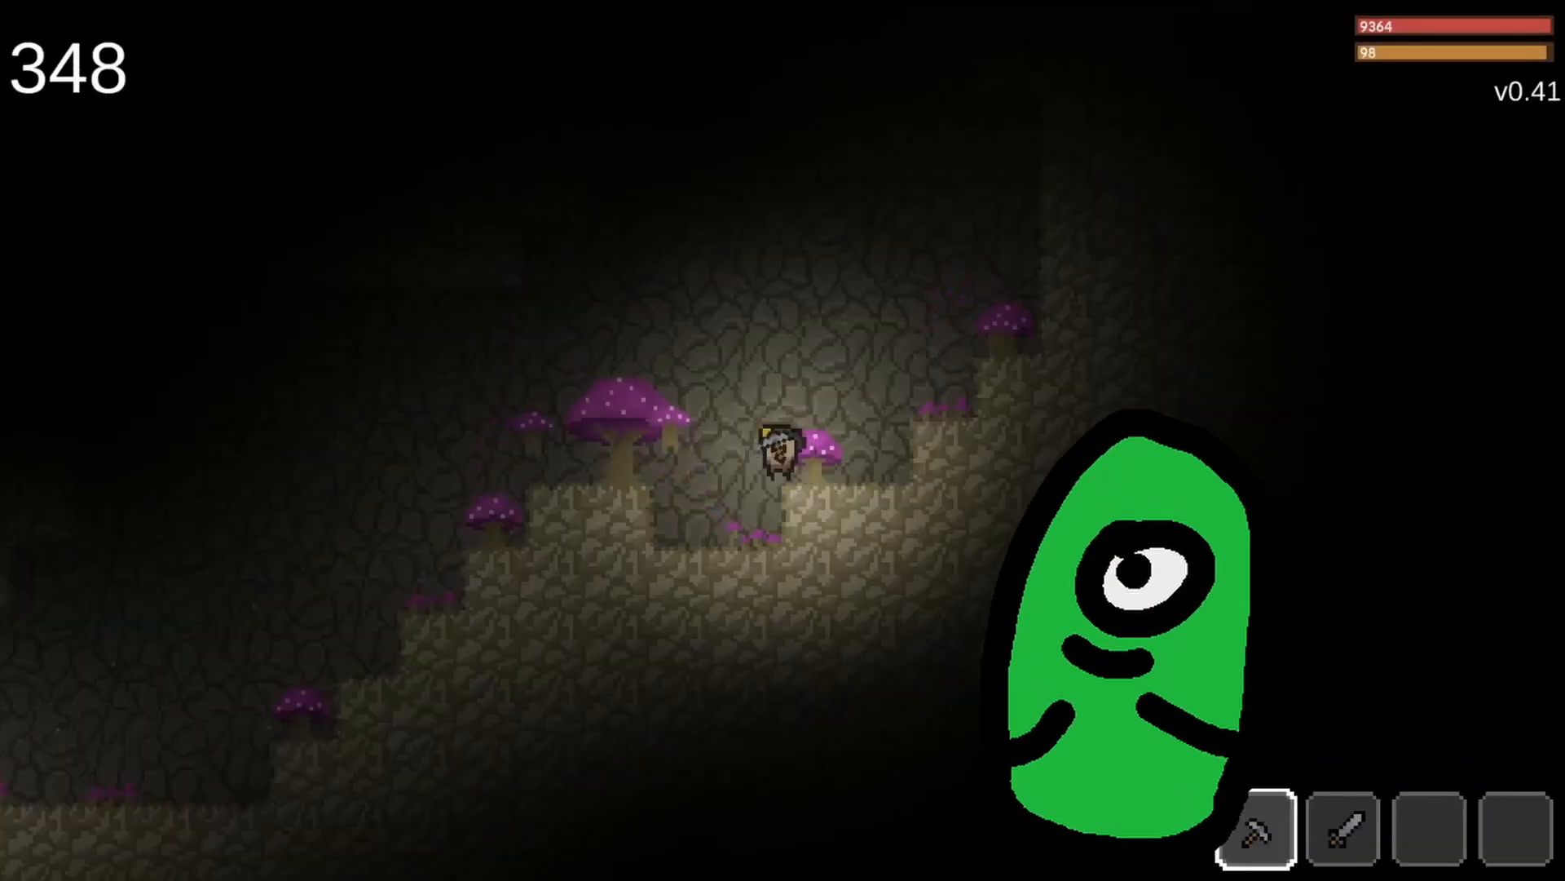
pyautogui.press('d')
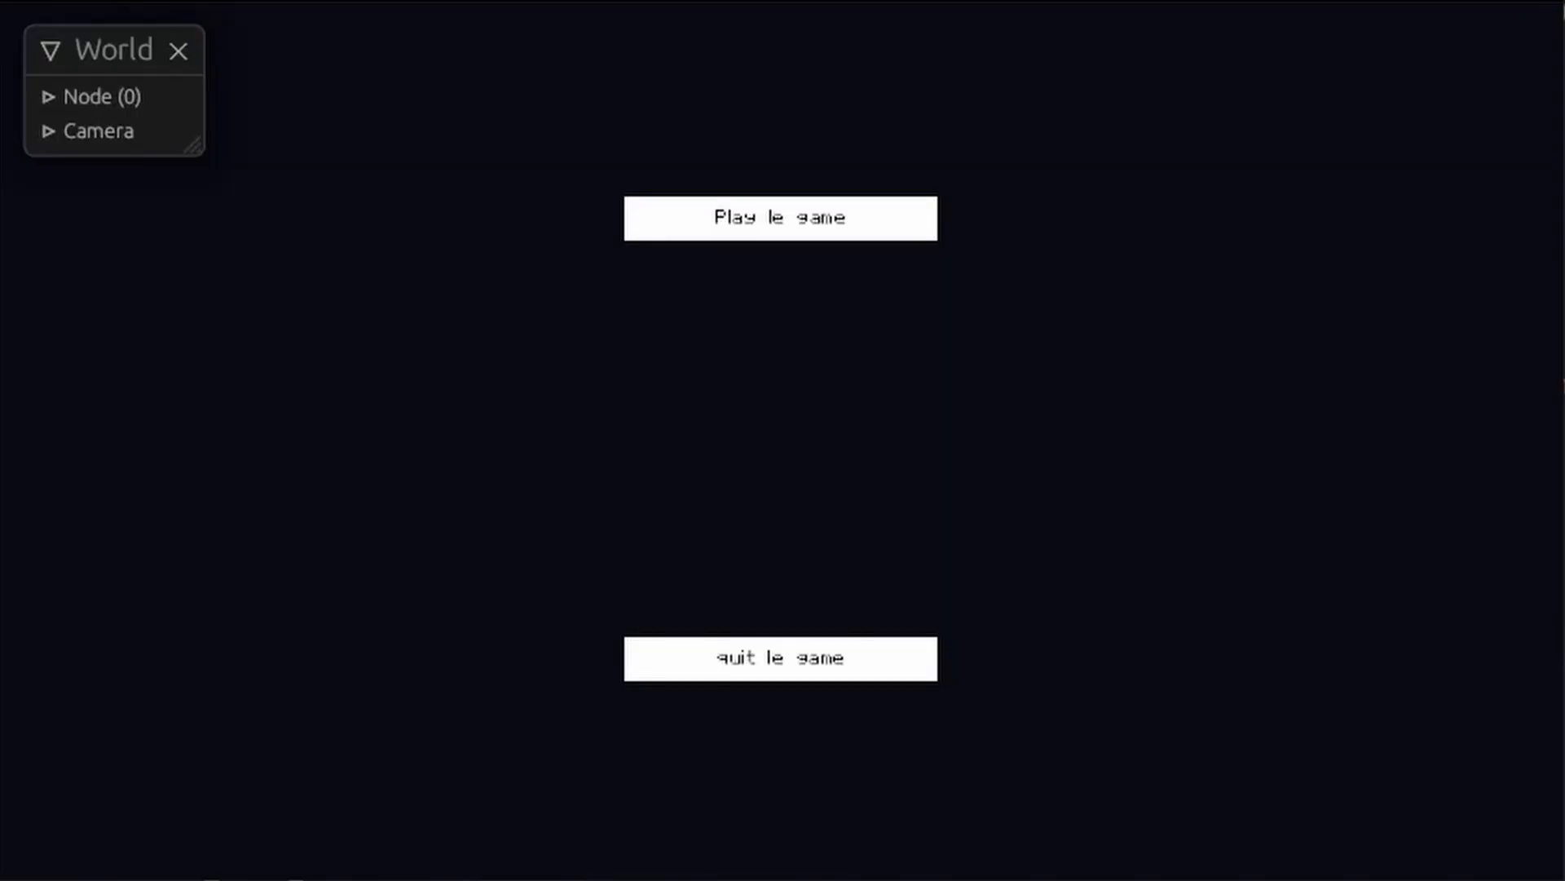
# Step: Show the placeholder main menu with its 'Play le game' and 'quit le game' buttons
pyautogui.click(779, 217)
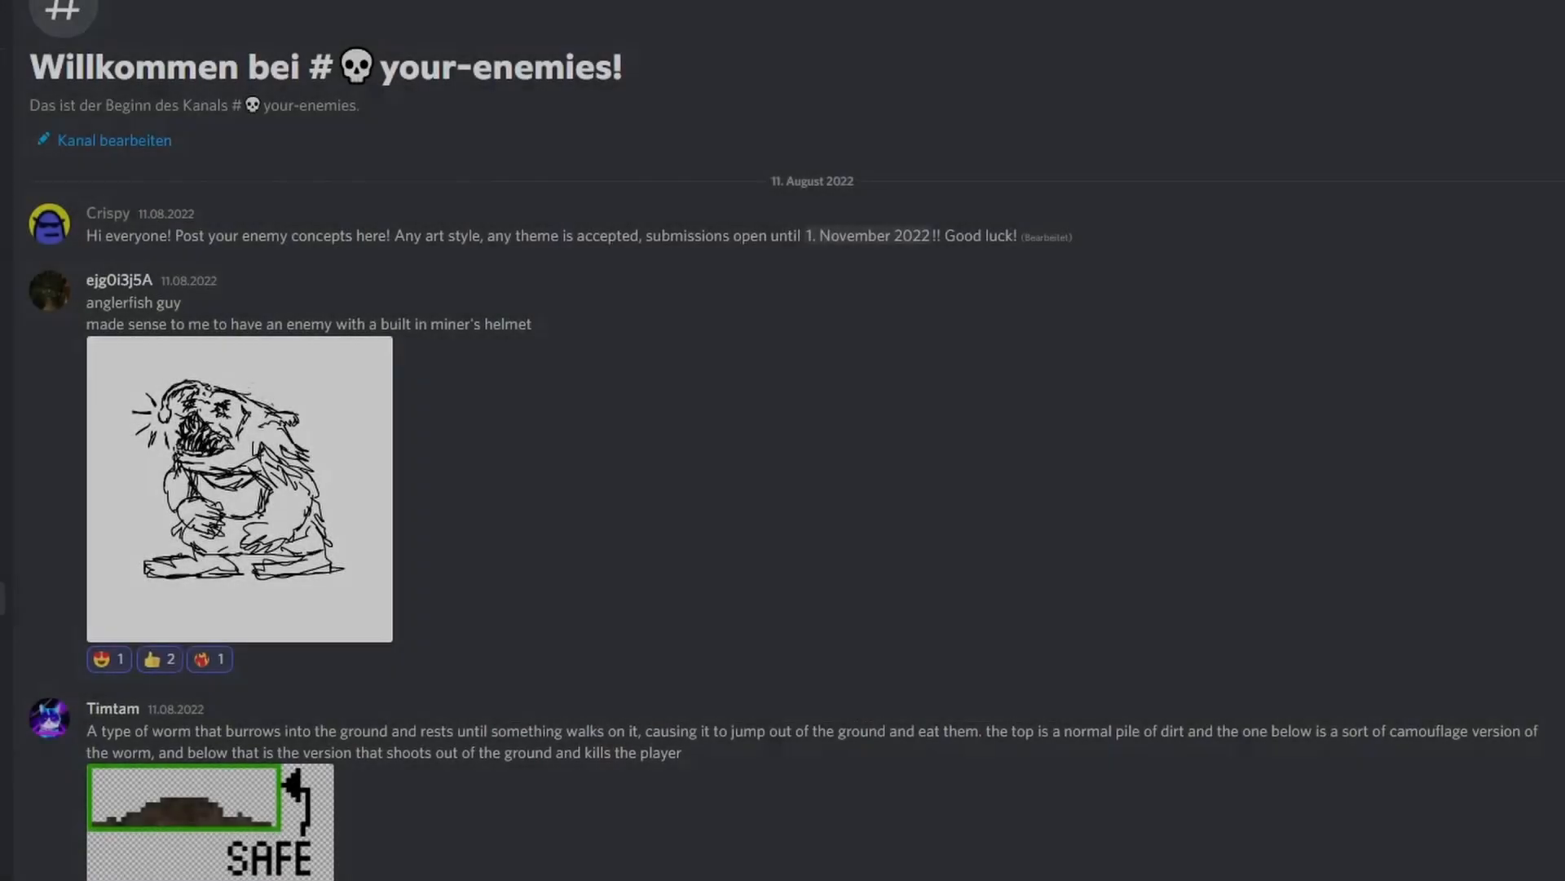
# Step: Scroll through the #your-enemies channel concepts from the anglerfish guy down to Dave's poses and the protector enemy
pyautogui.scroll(-3)
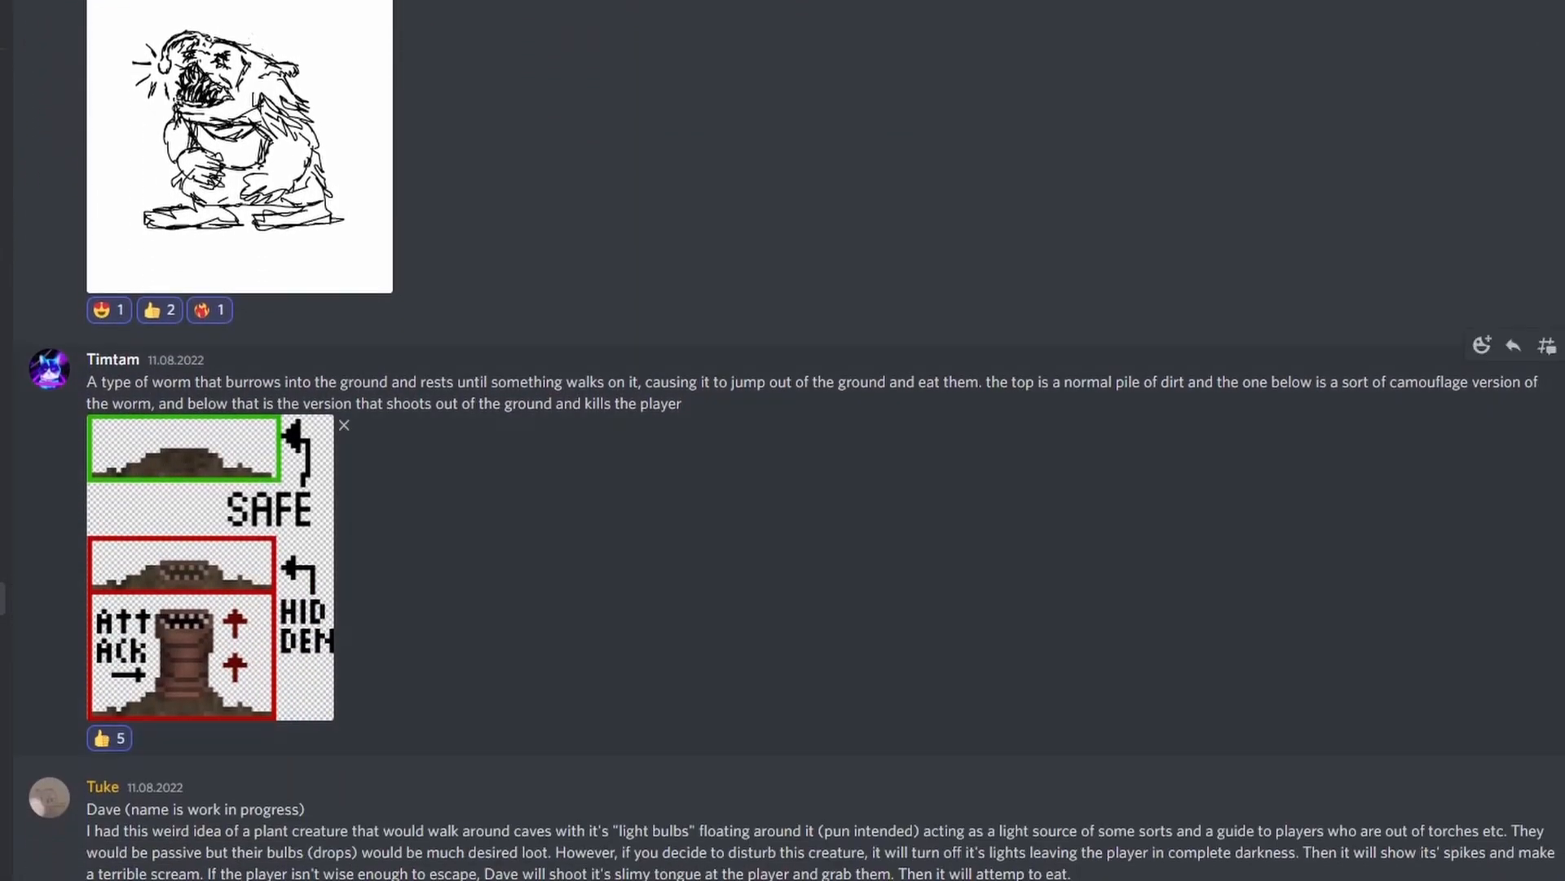
pyautogui.scroll(-3)
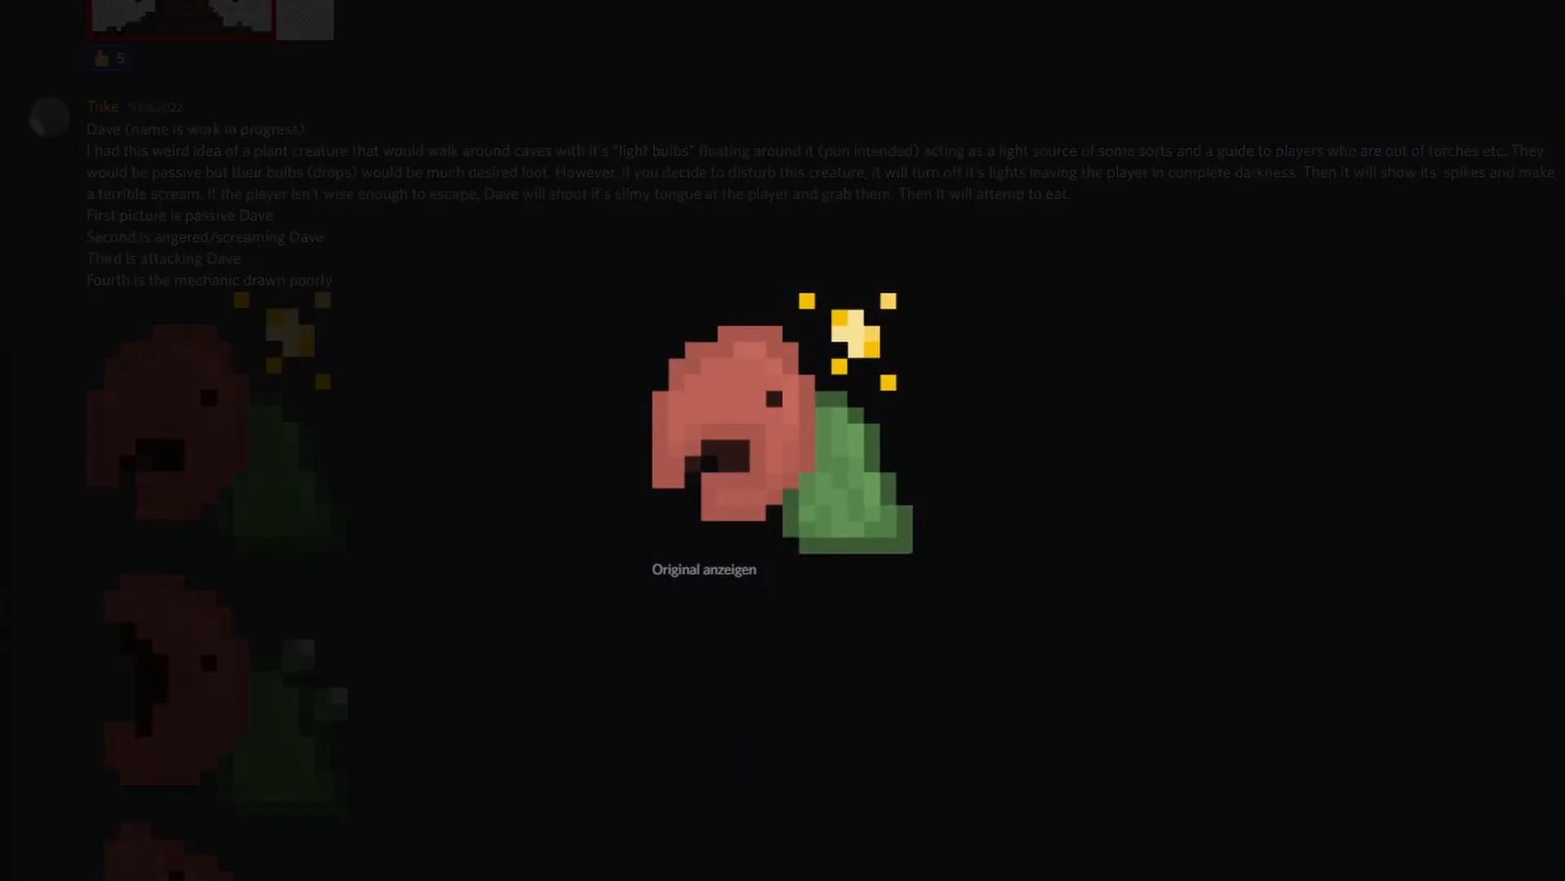
pyautogui.scroll(-3)
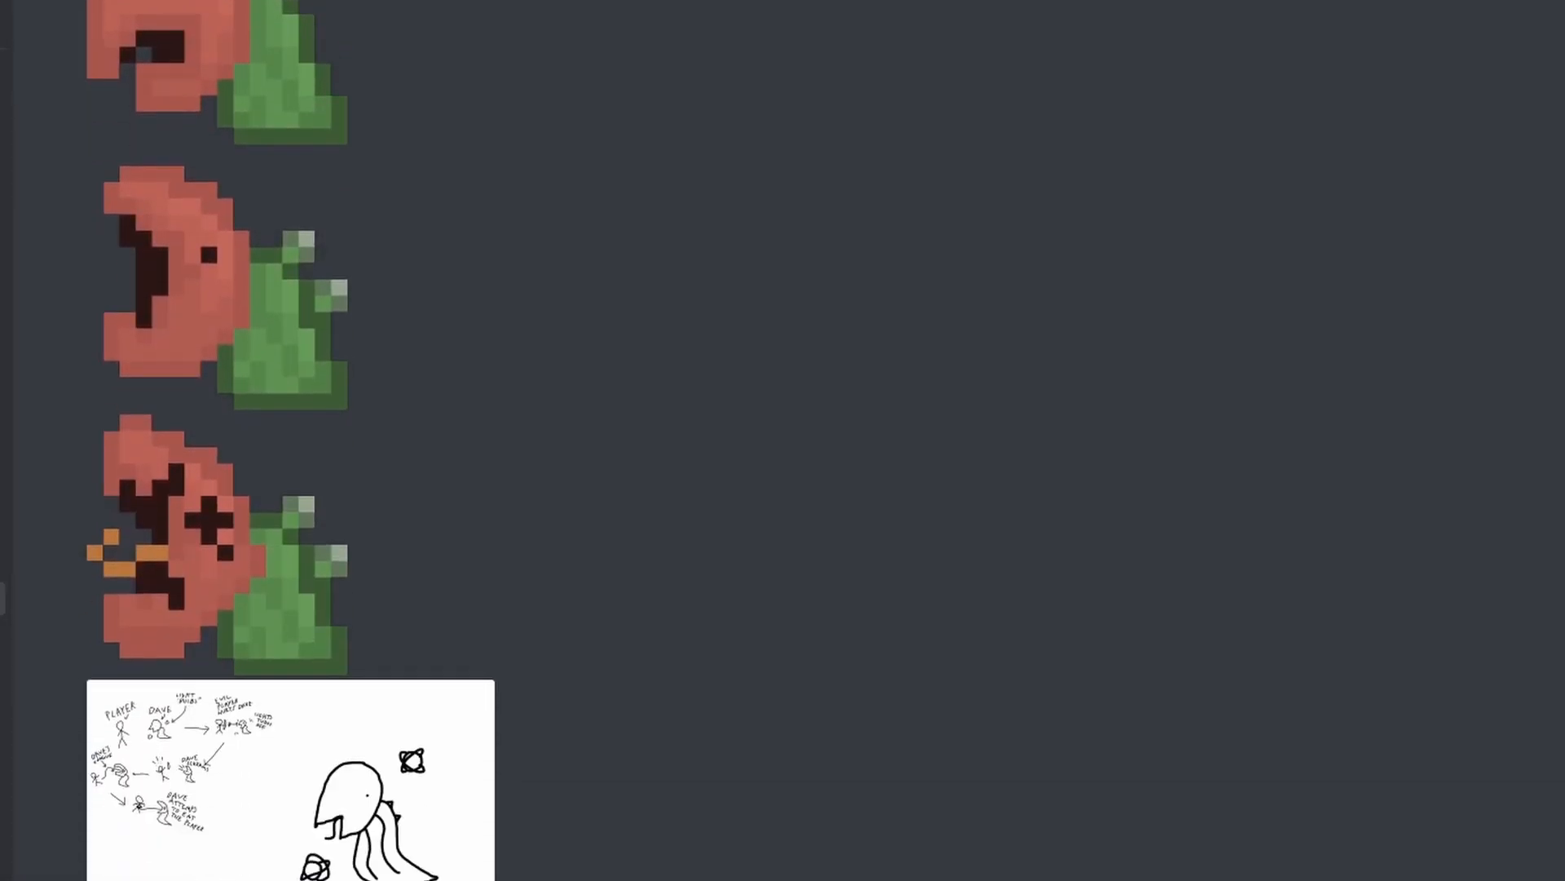
pyautogui.scroll(-3)
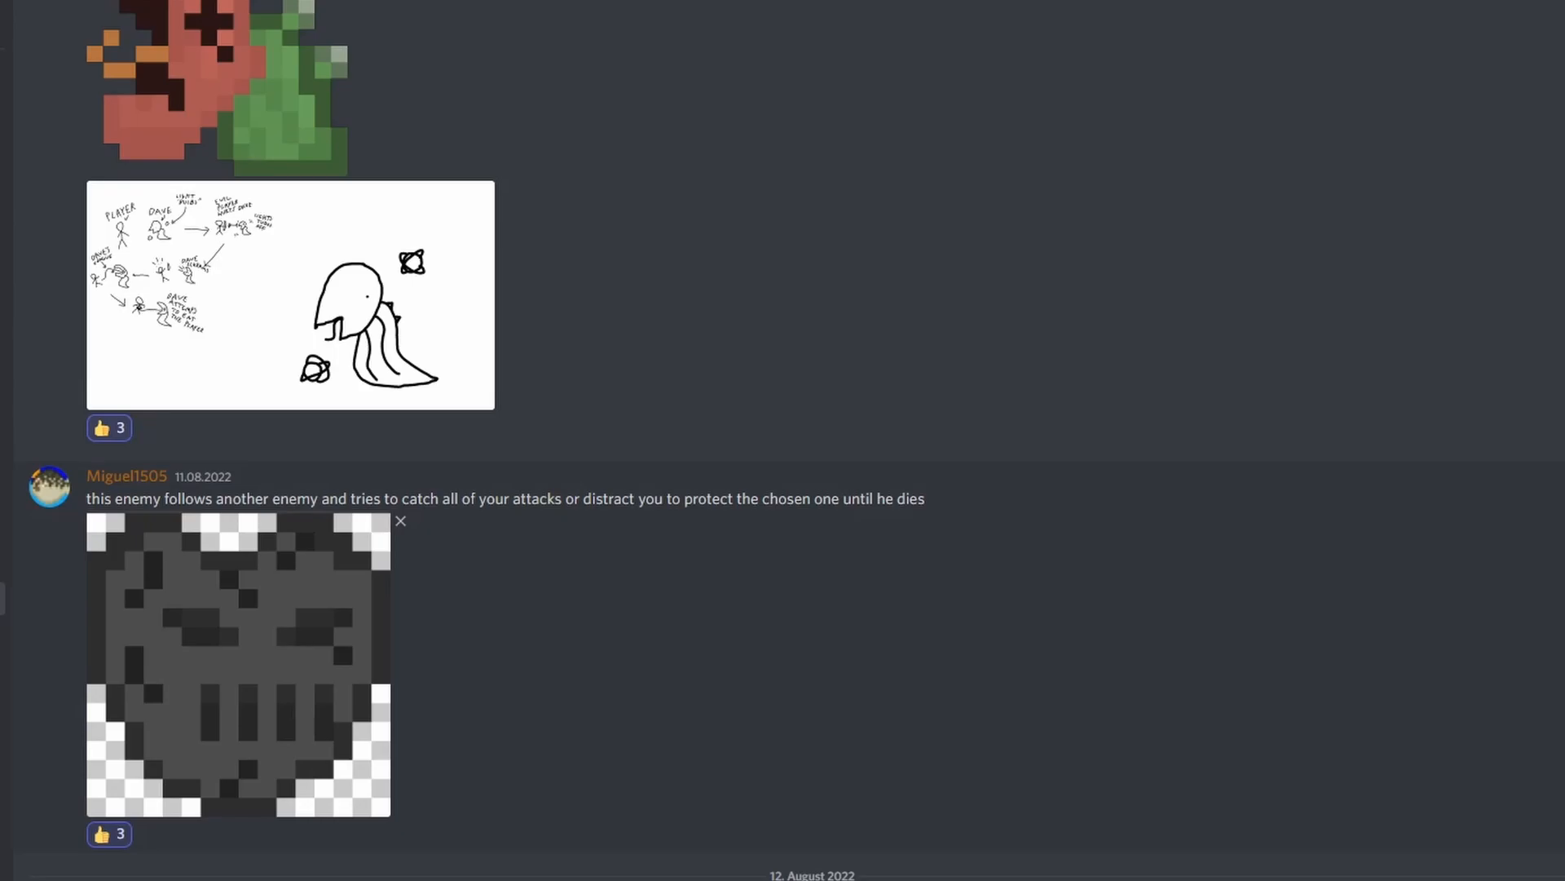